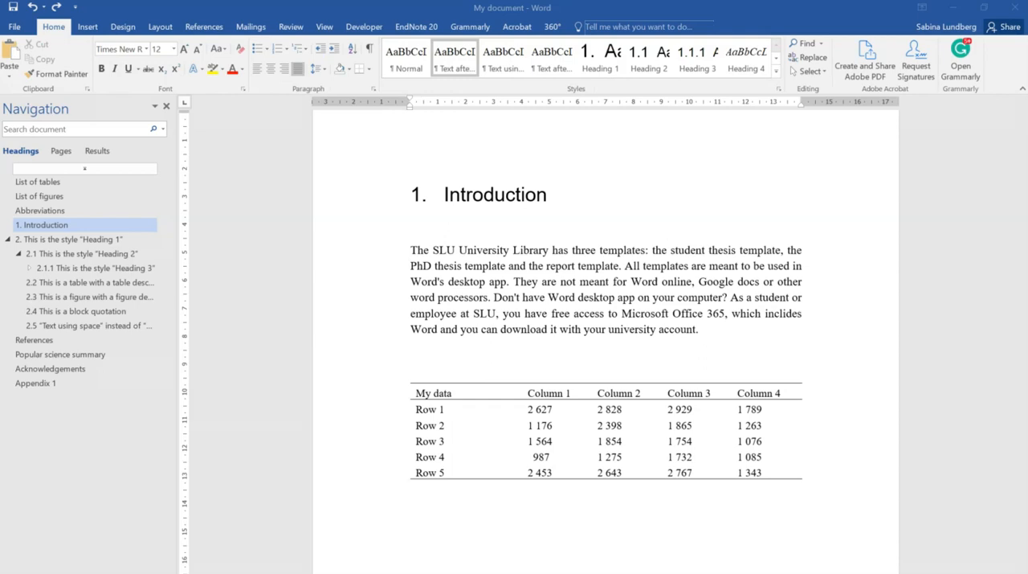
Place the cursor on the line above the data table and show the References ribbon
{"action": "left_click", "coordinate": [437, 393]}
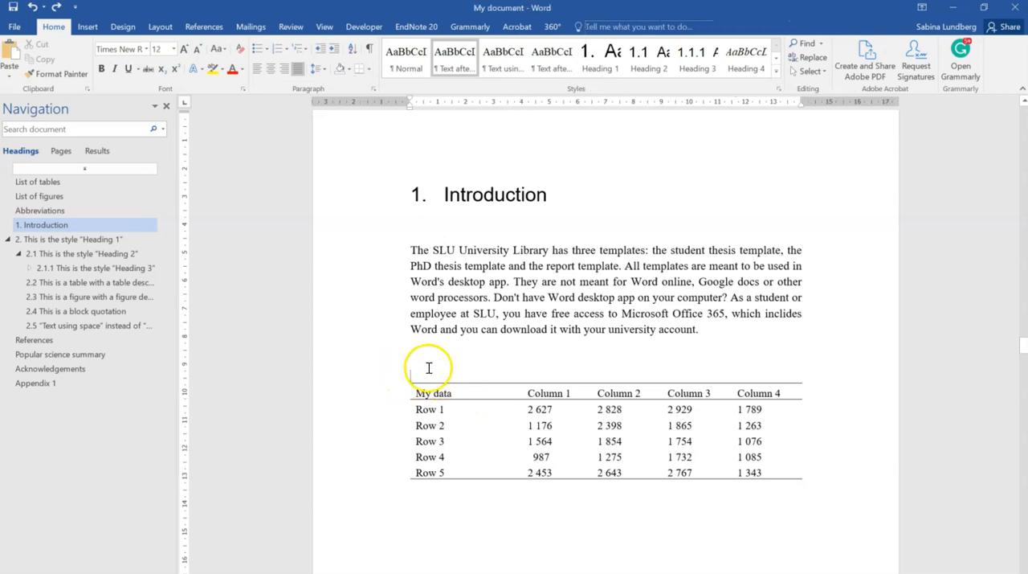
{"action": "left_click", "coordinate": [416, 370]}
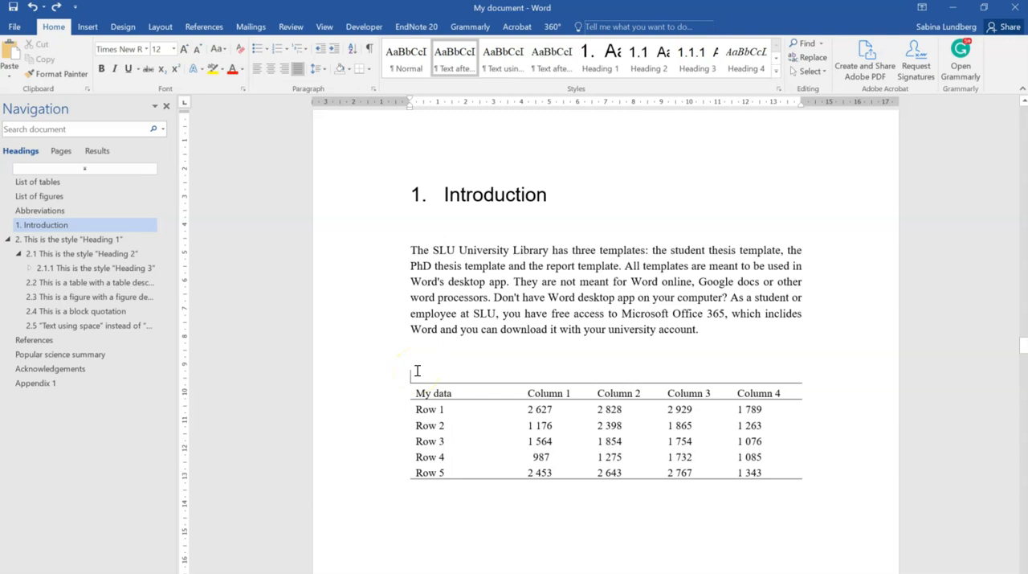
{"action": "mouse_move", "coordinate": [299, 239]}
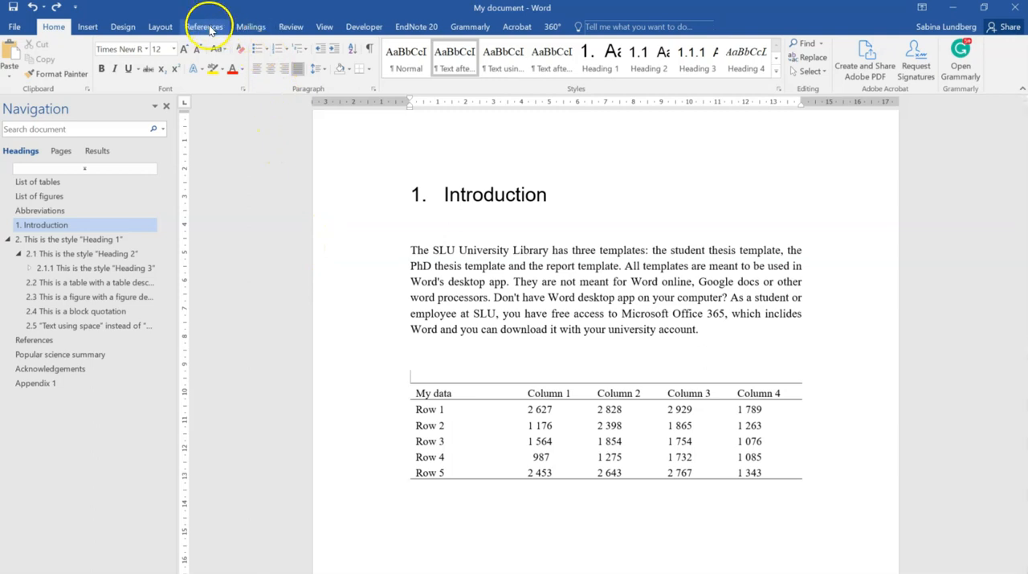
{"action": "left_click", "coordinate": [204, 25]}
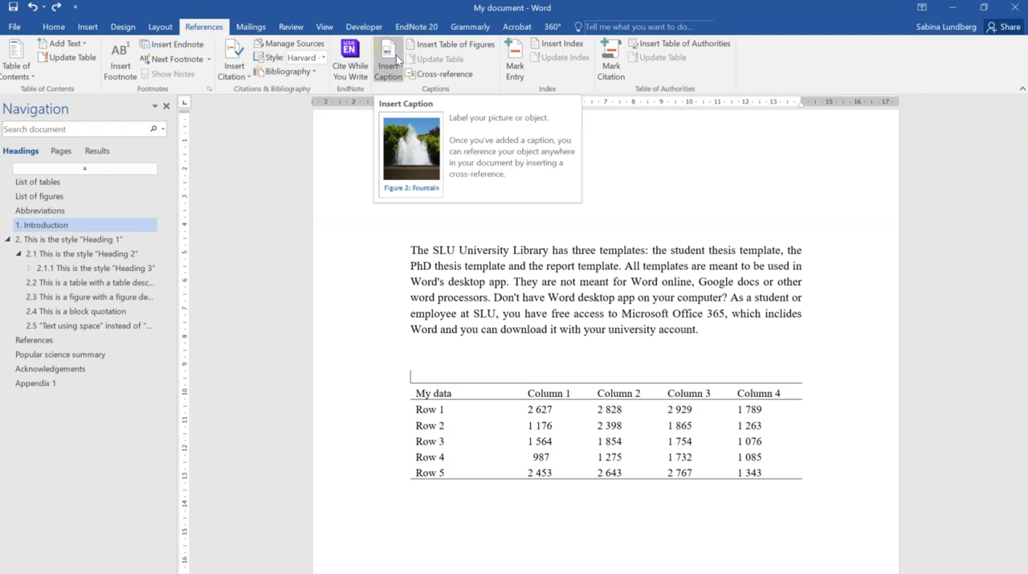
Insert the Table-labelled caption 'Table 1. Interesting data with numbers.' above the table
{"action": "left_click", "coordinate": [387, 58]}
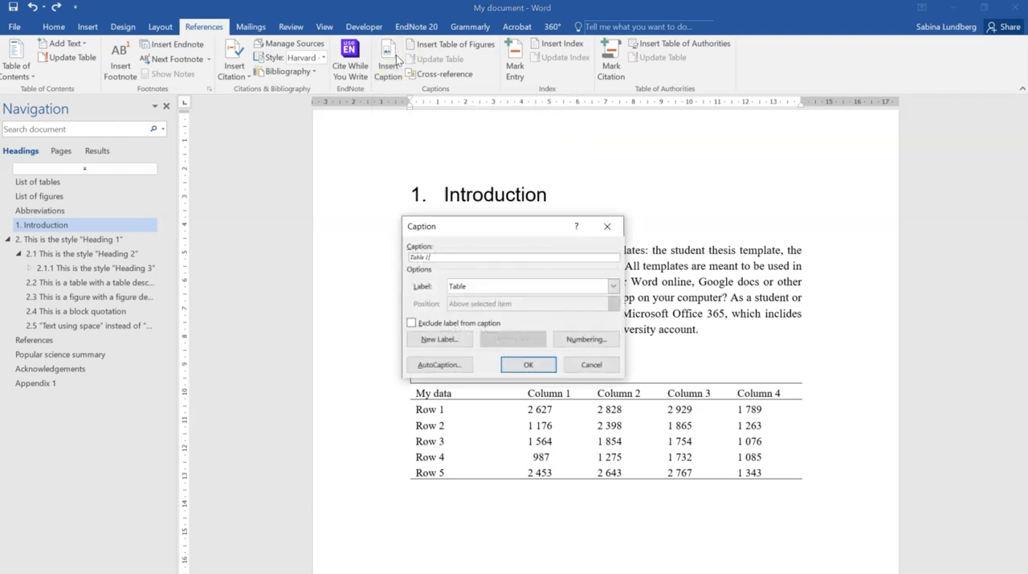
{"action": "mouse_move", "coordinate": [488, 258]}
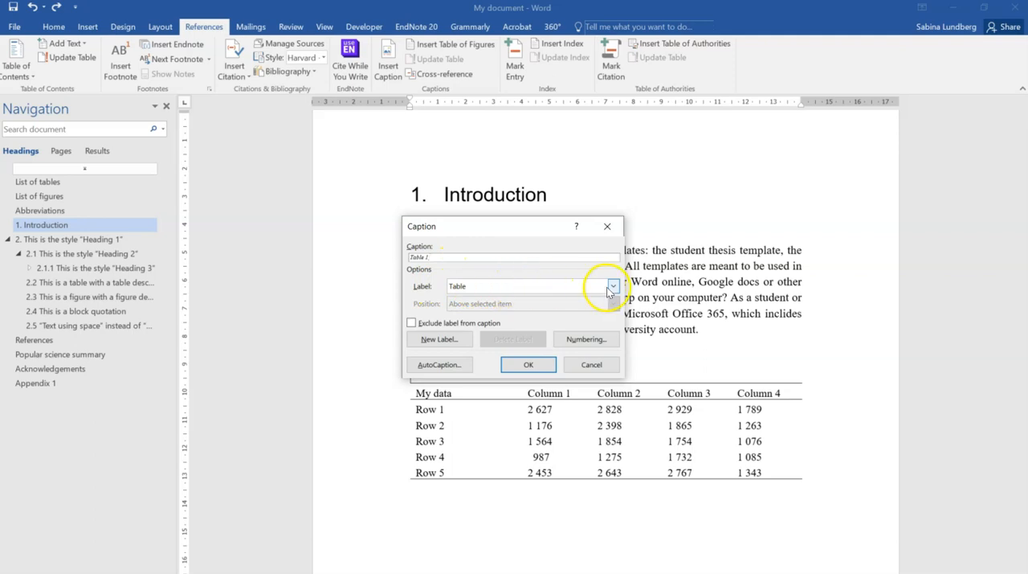
{"action": "left_click", "coordinate": [613, 286]}
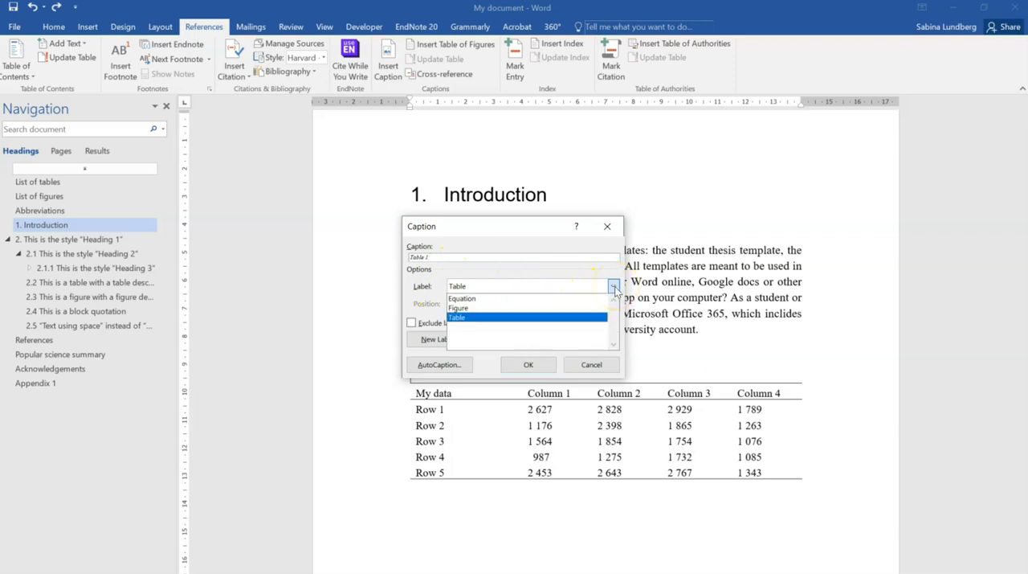
{"action": "mouse_move", "coordinate": [586, 319]}
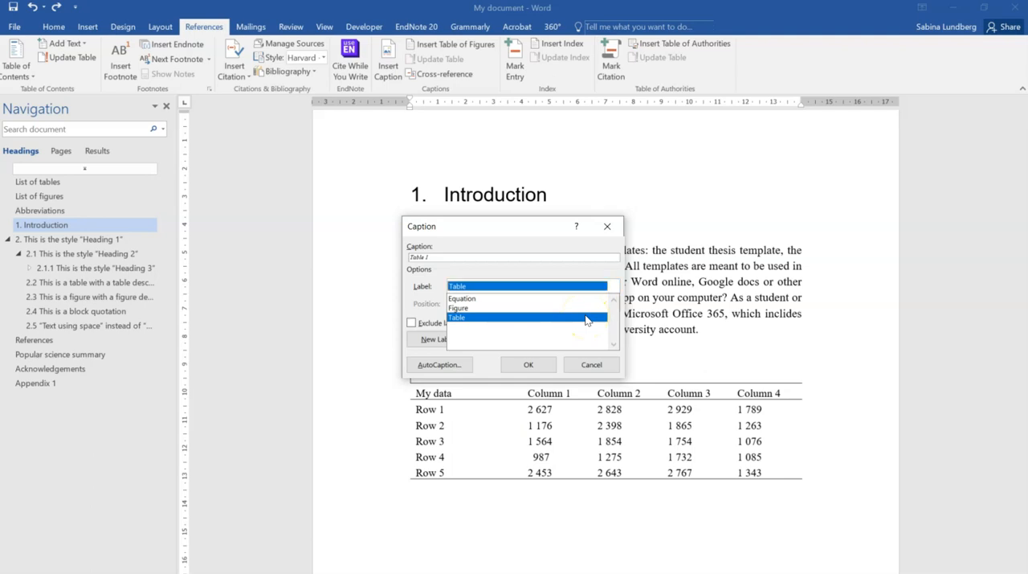
{"action": "left_click", "coordinate": [455, 316]}
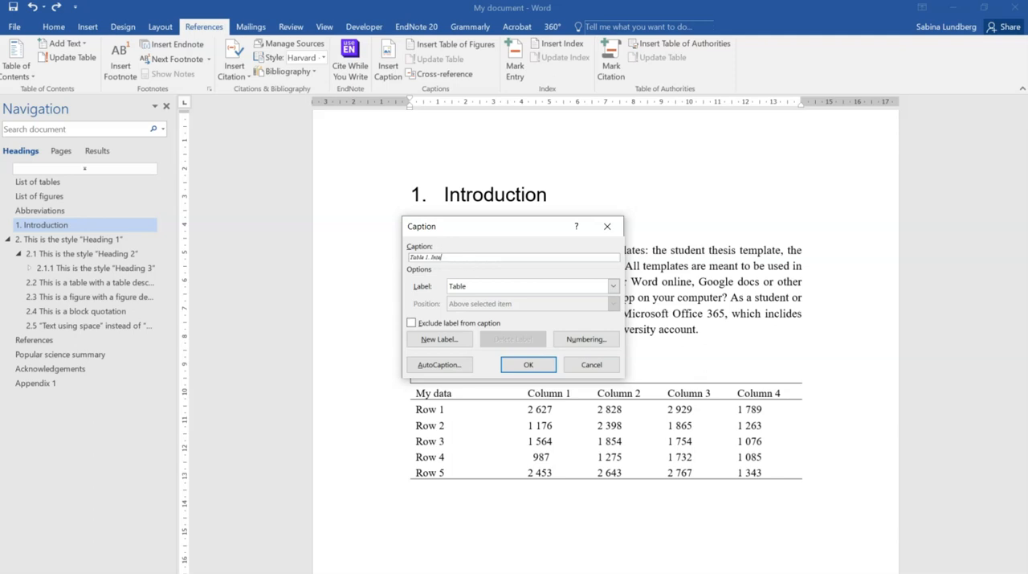
{"action": "type", "text": "Interesting data"}
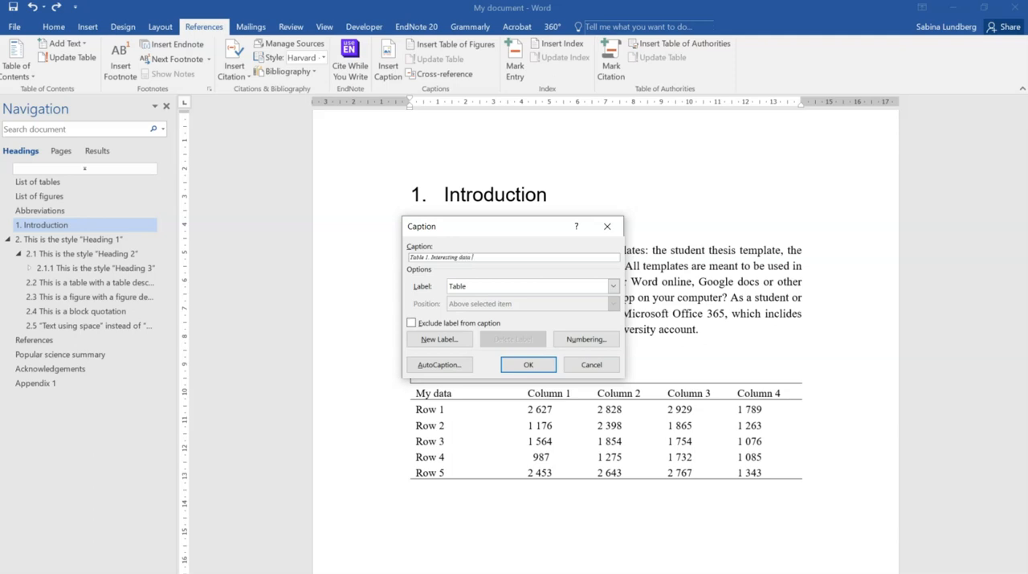
{"action": "type", "text": "with numbers."}
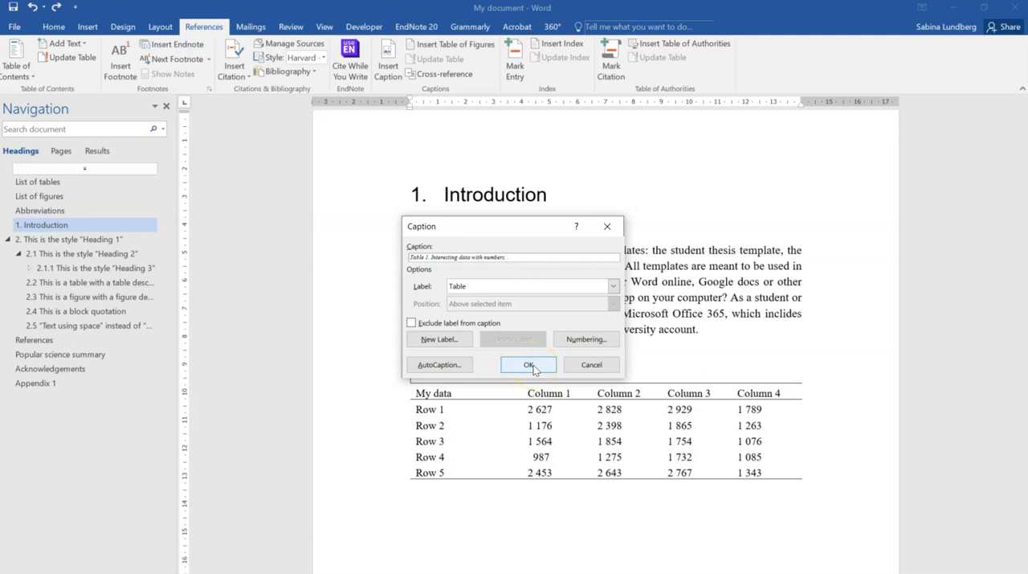
{"action": "left_click", "coordinate": [527, 364]}
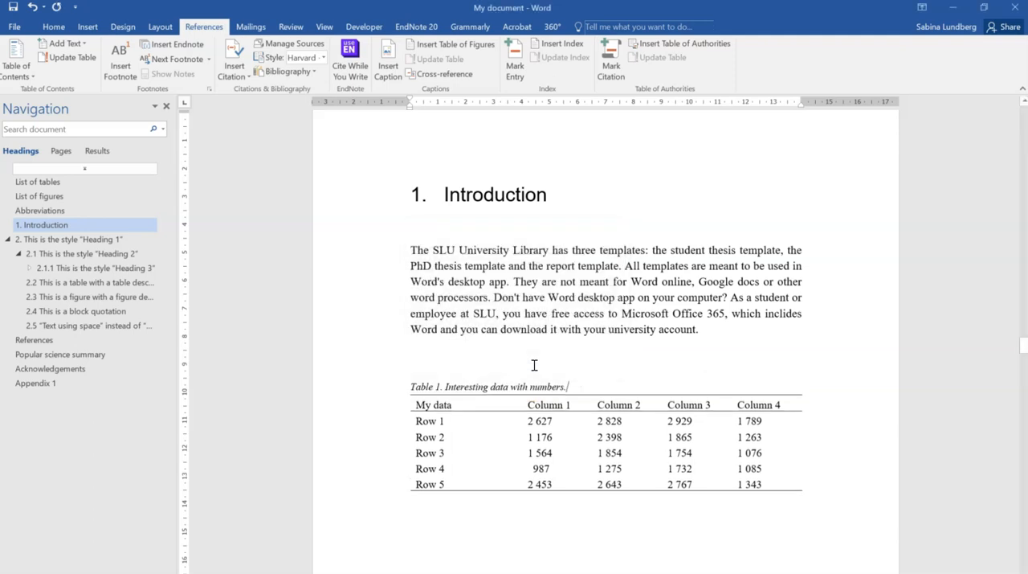
{"action": "mouse_move", "coordinate": [606, 357]}
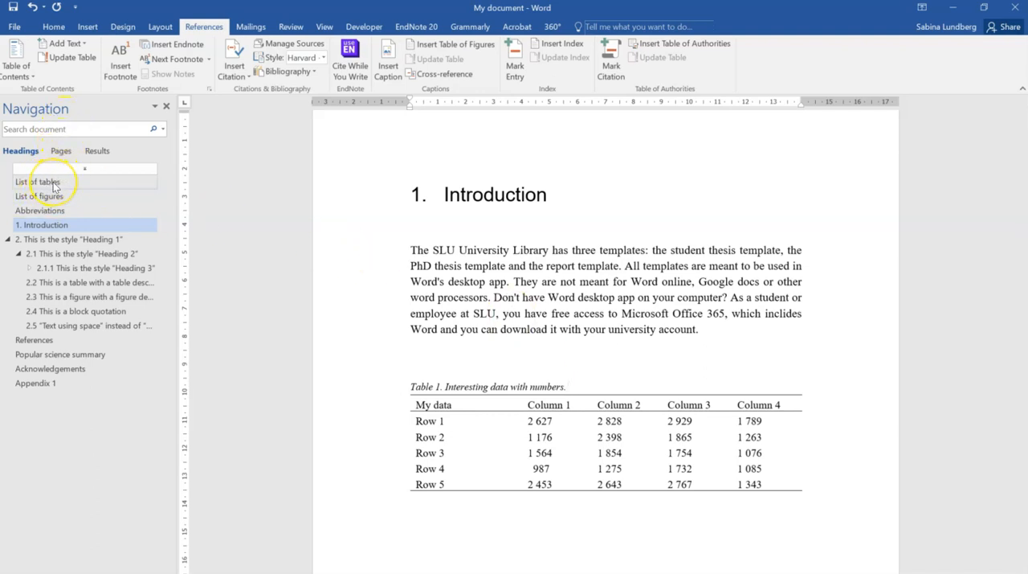
Rebuild the entire List of tables field so Table 1 appears with page numbers
{"action": "left_click", "coordinate": [36, 182]}
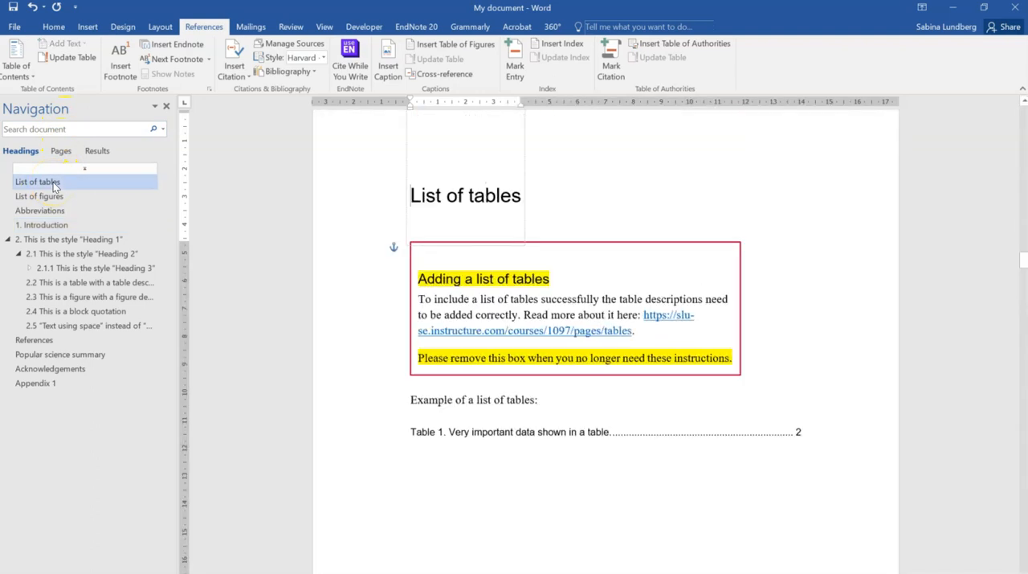
{"action": "mouse_move", "coordinate": [538, 433]}
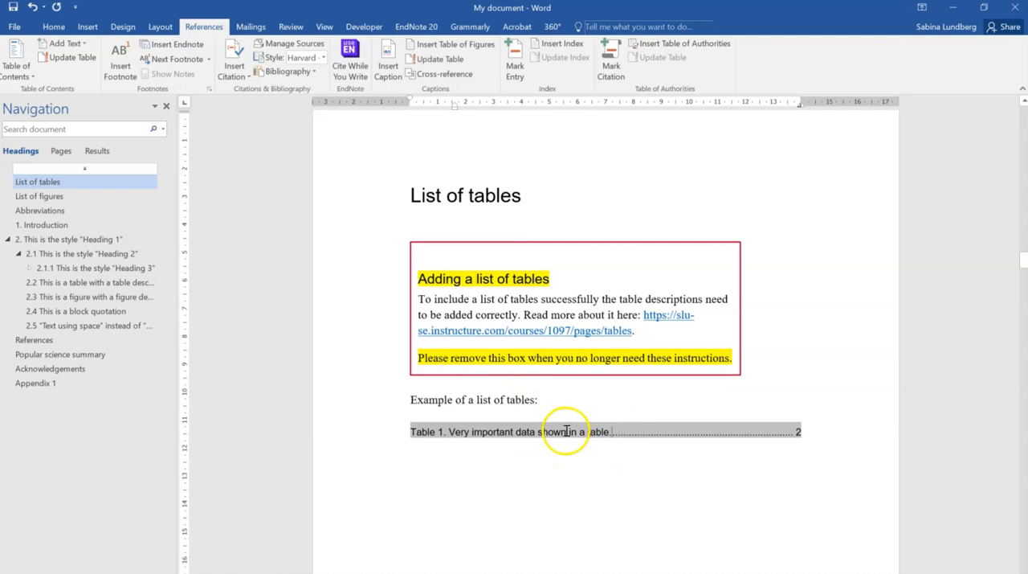
{"action": "right_click", "coordinate": [566, 431]}
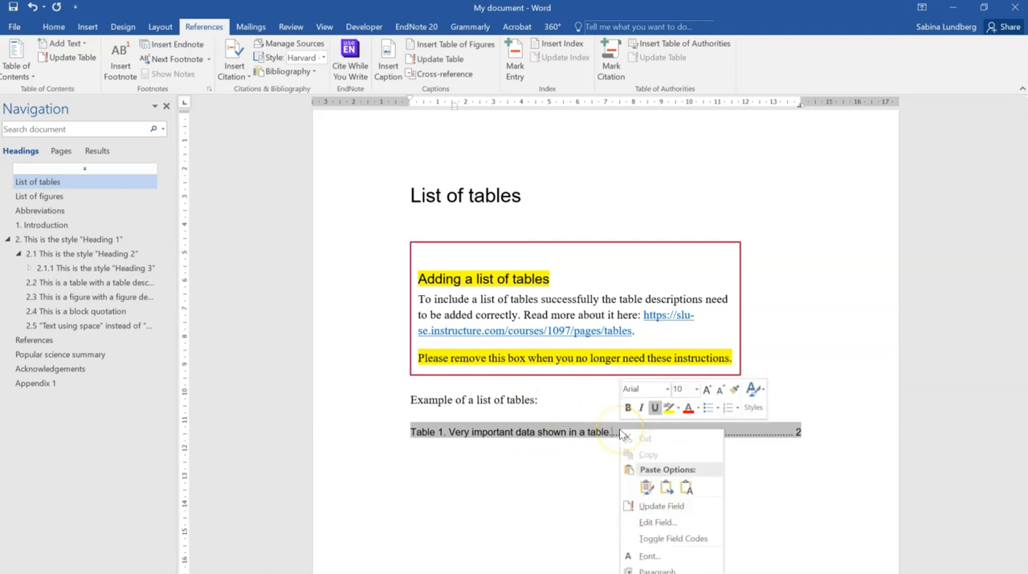
{"action": "mouse_move", "coordinate": [676, 505]}
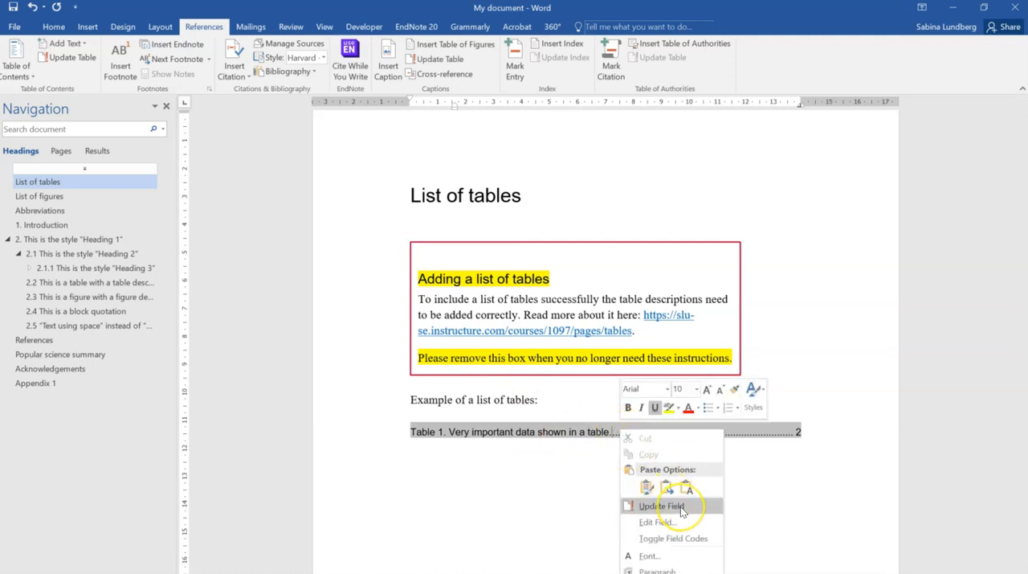
{"action": "left_click", "coordinate": [663, 505]}
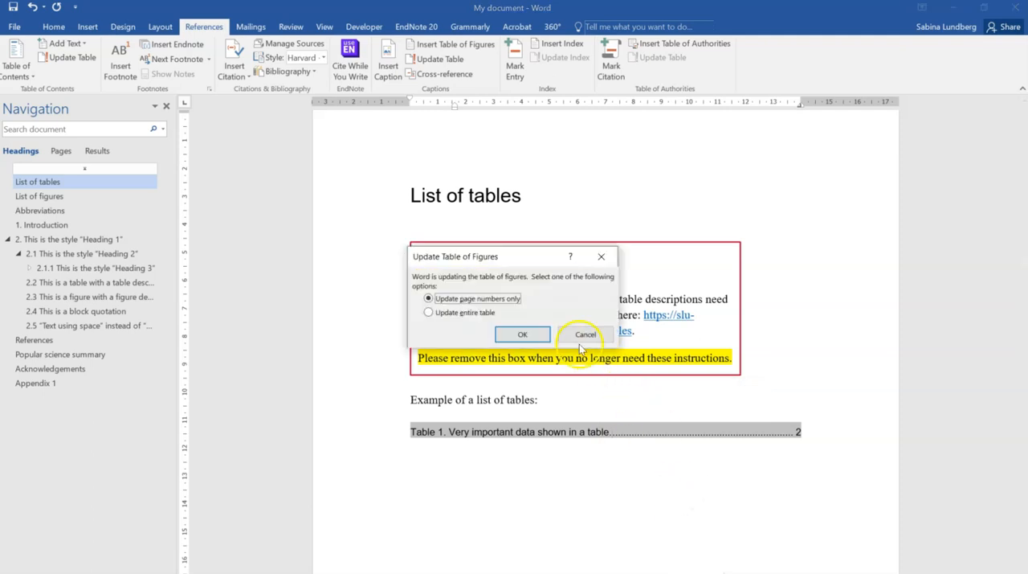
{"action": "mouse_move", "coordinate": [485, 319]}
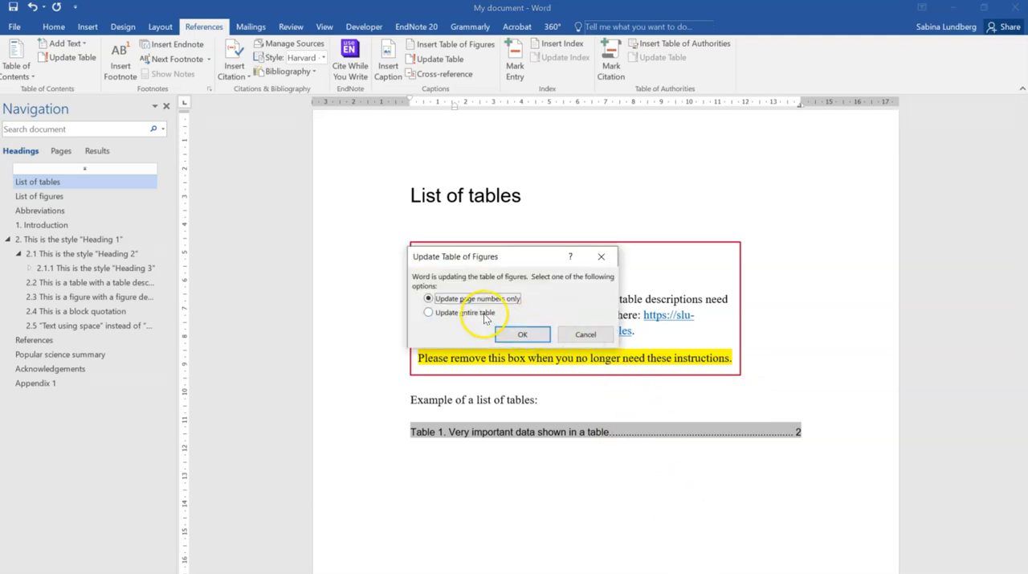
{"action": "left_click", "coordinate": [428, 313]}
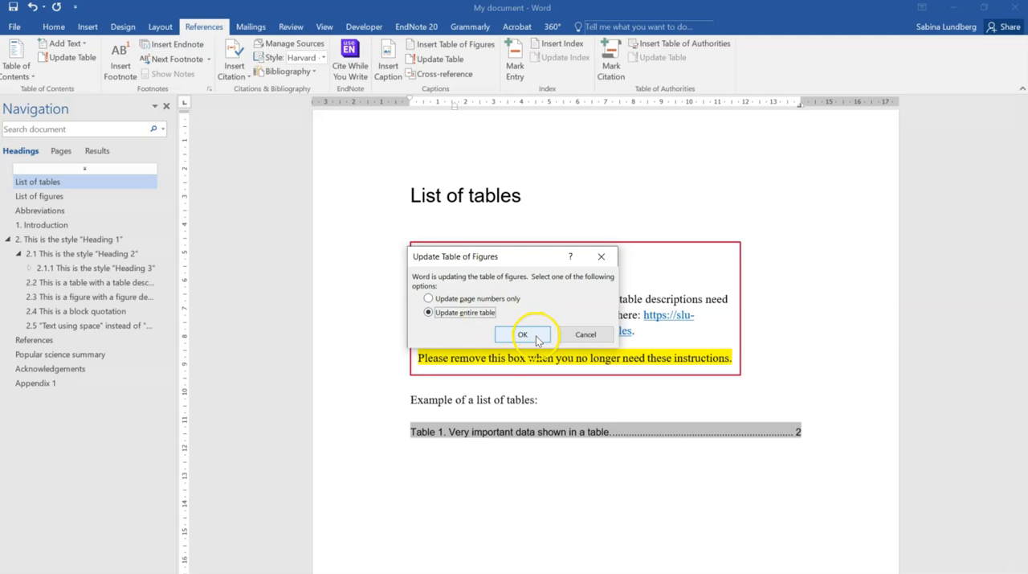
{"action": "left_click", "coordinate": [522, 333]}
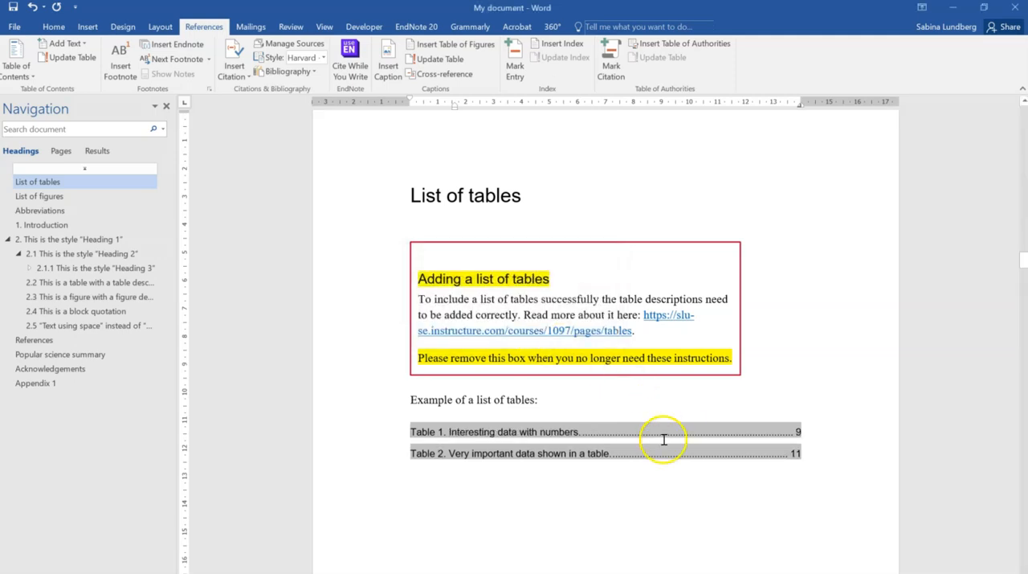
{"action": "mouse_move", "coordinate": [613, 420]}
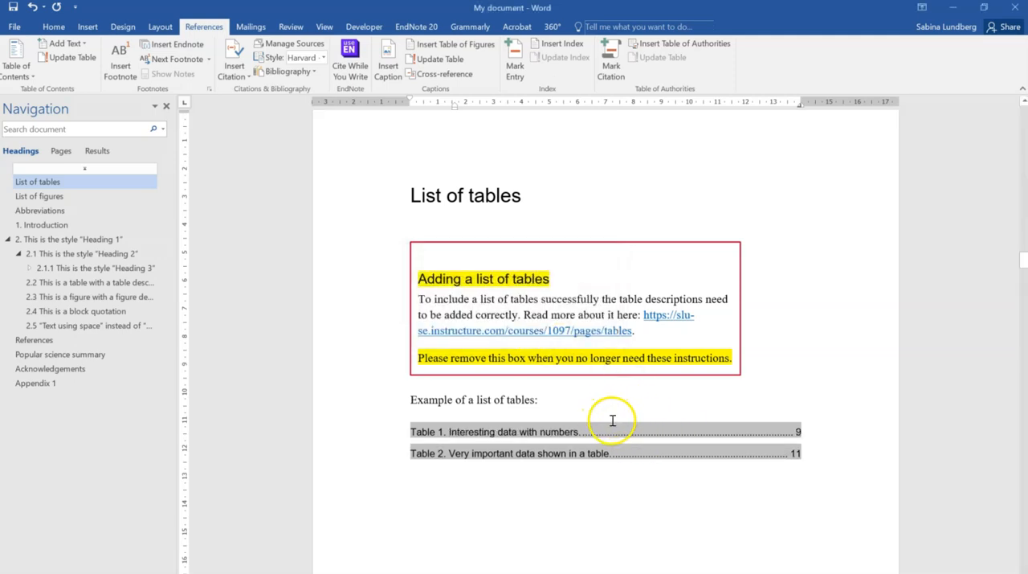
{"action": "mouse_move", "coordinate": [601, 431]}
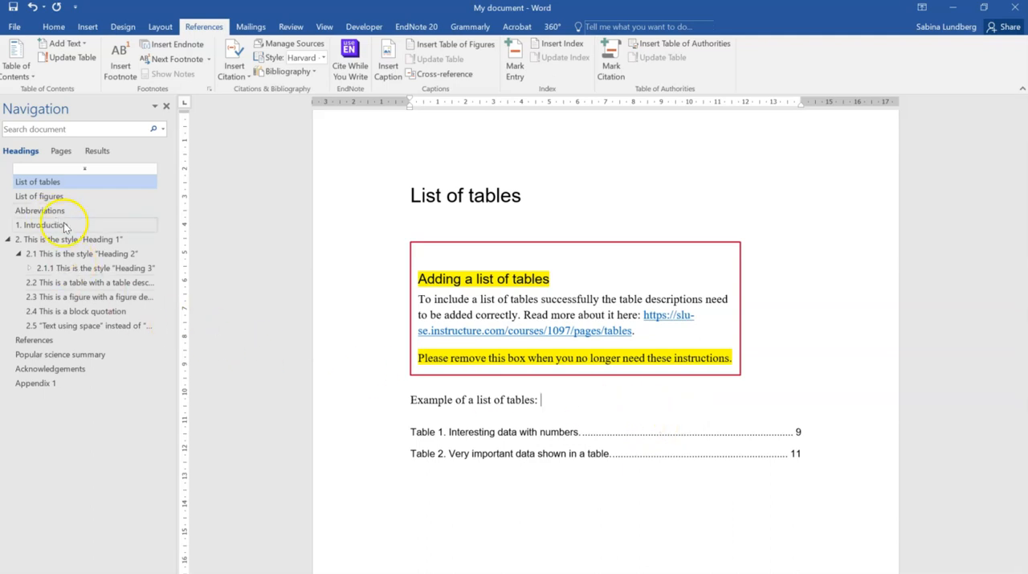
Jump to '1. Introduction' via the Navigation pane to view captioned Table 1
{"action": "left_click", "coordinate": [41, 224]}
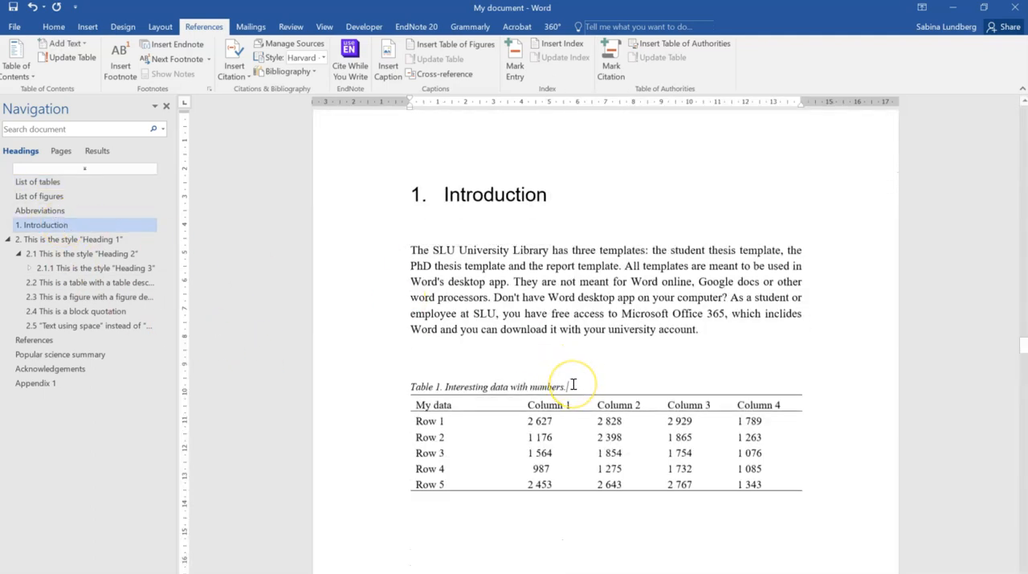
{"action": "mouse_move", "coordinate": [678, 363]}
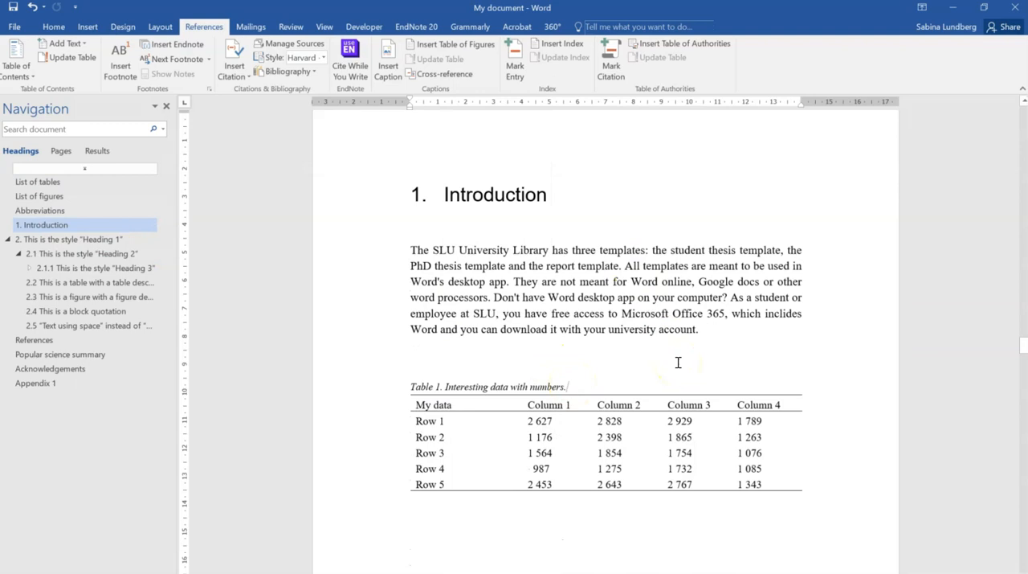